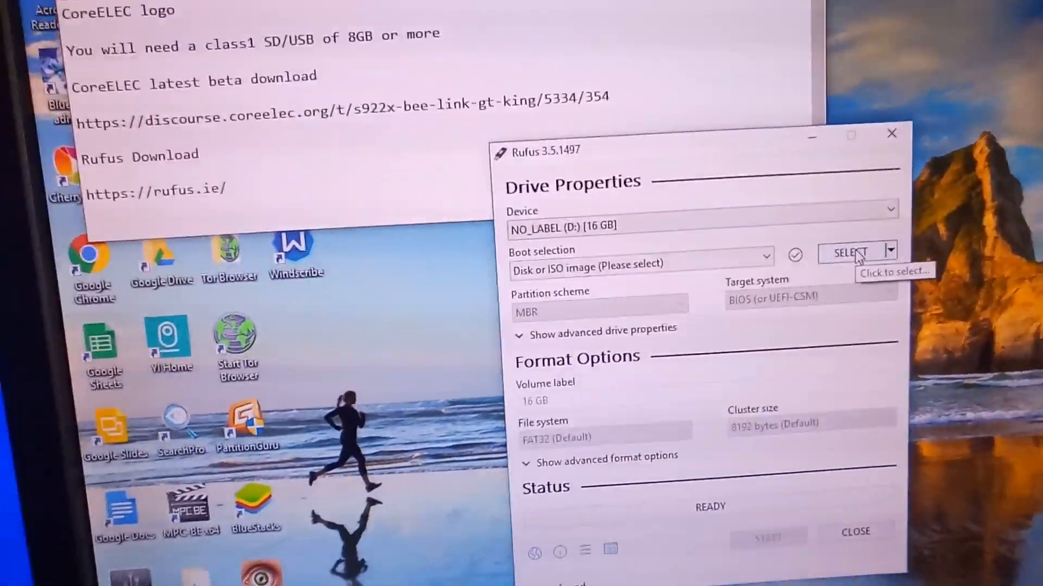
Load CoreELEC-Amlogic-ng.arm-9.1-devel Generic.img as the boot image for the 16 GB drive.
click(848, 252)
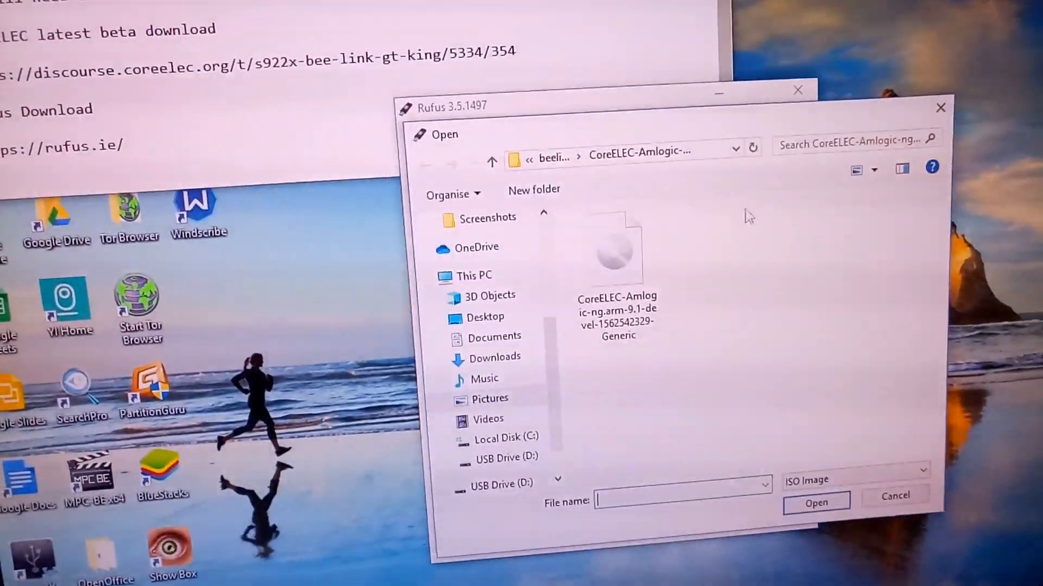
click(615, 260)
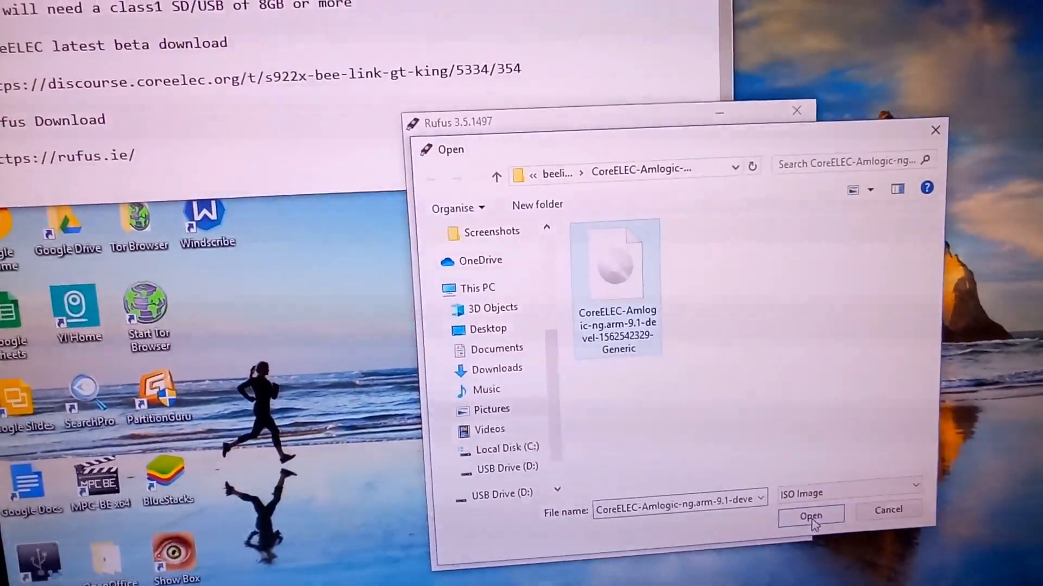
click(811, 516)
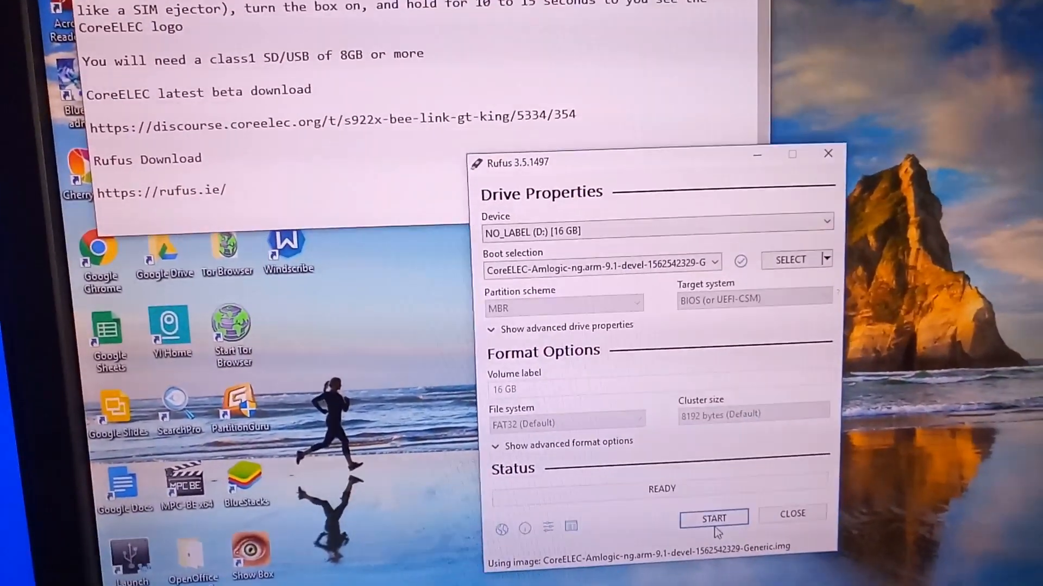
Write the image to the drive, accepting the data-erase and multiple-partitions warnings.
click(713, 518)
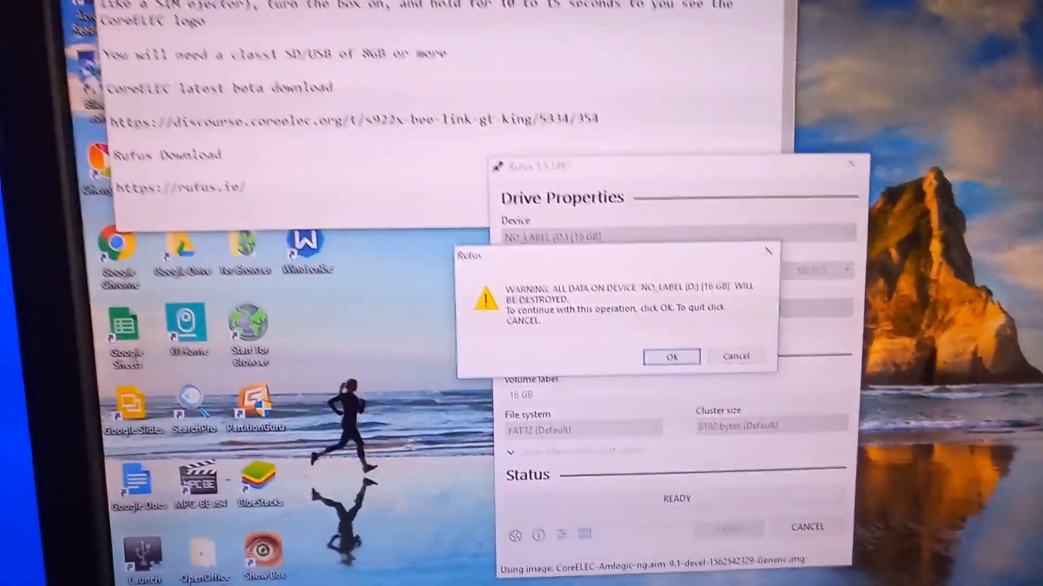
click(671, 357)
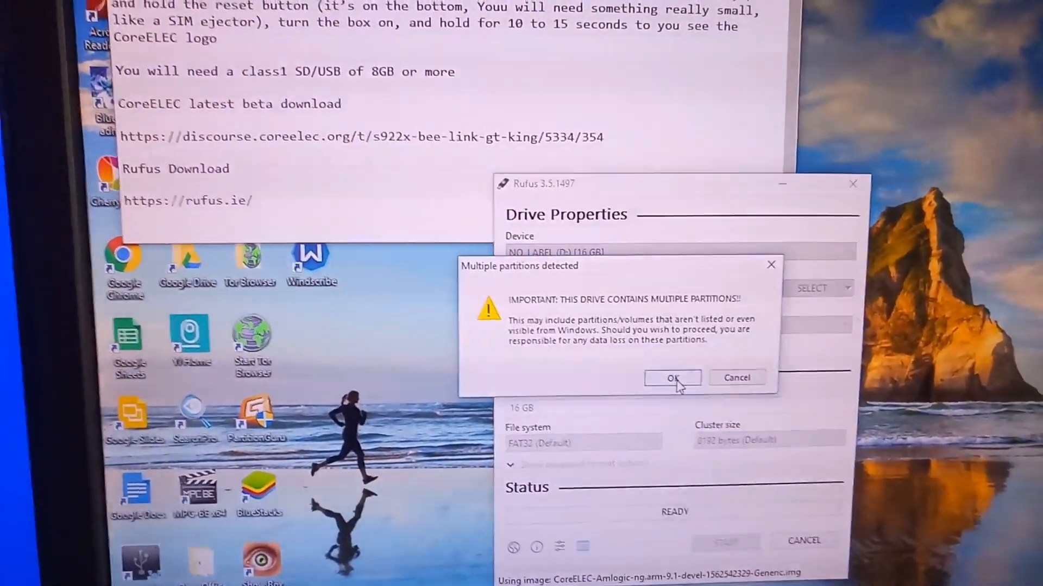
click(672, 378)
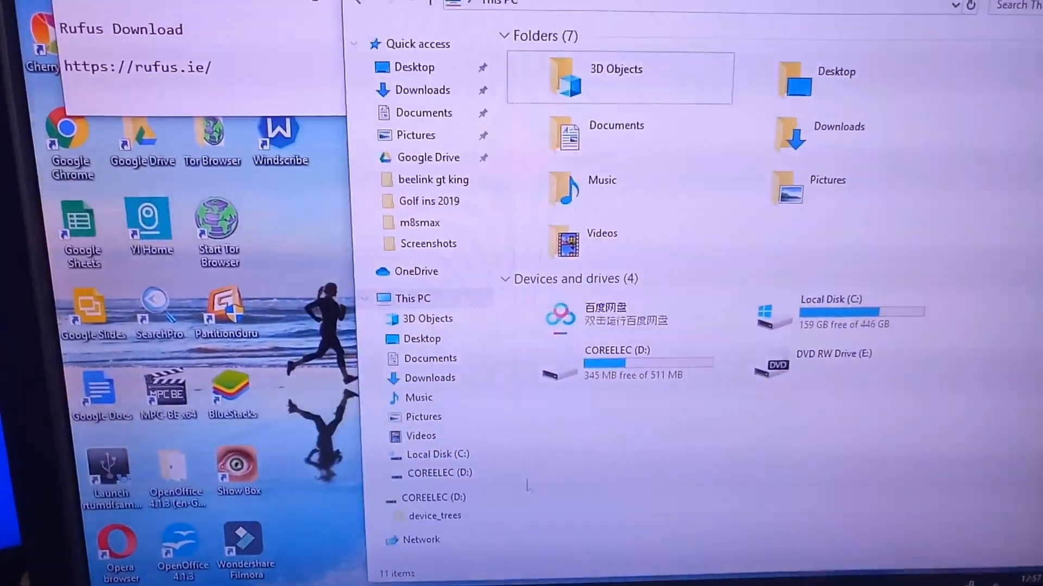
Copy g12b_a311d_beelink_gt_king.dtb from device_trees and return to the COREELEC drive root.
double_click(616, 350)
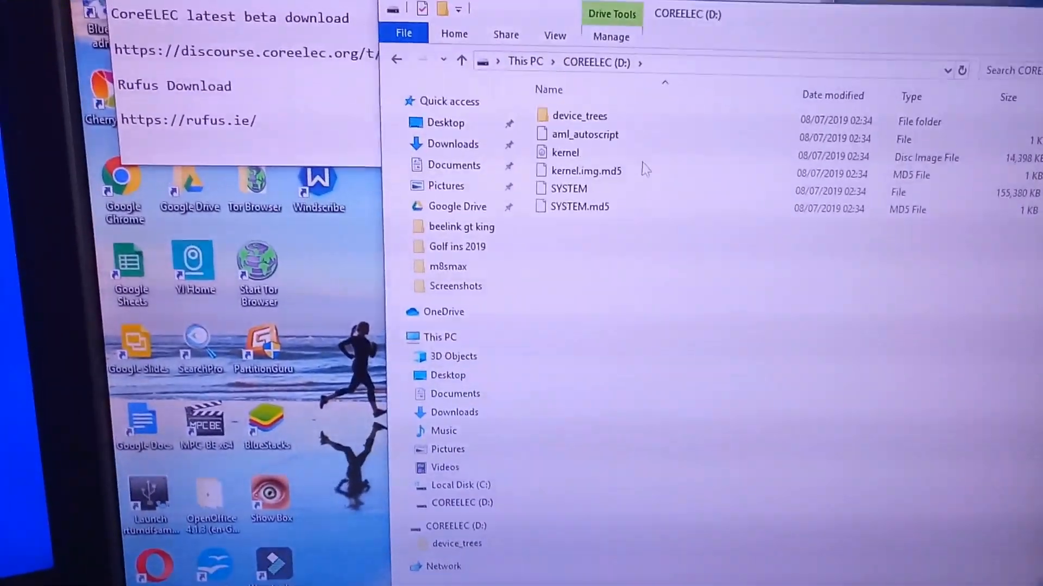
mouse_move(539, 133)
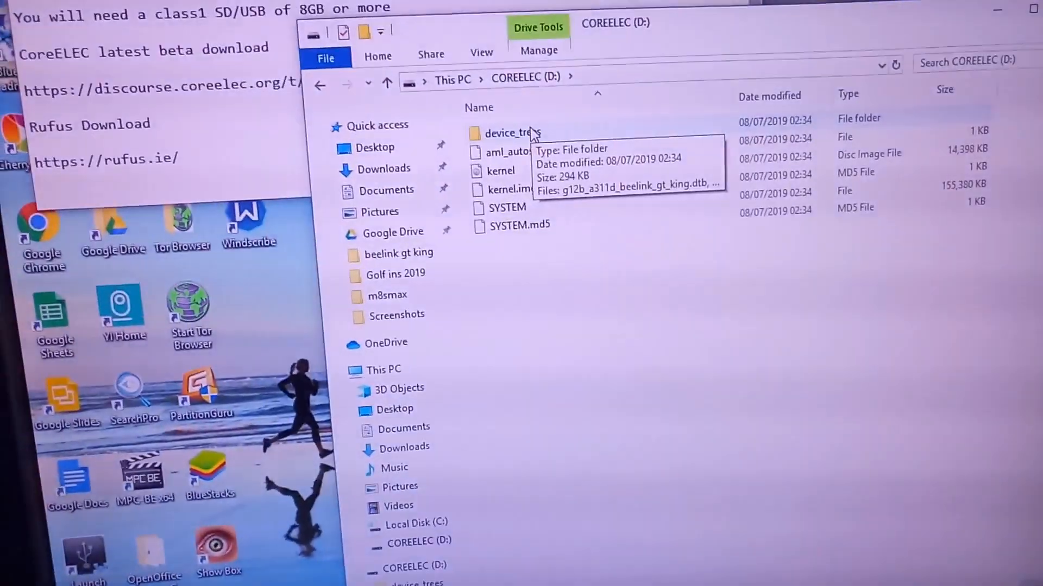
double_click(511, 133)
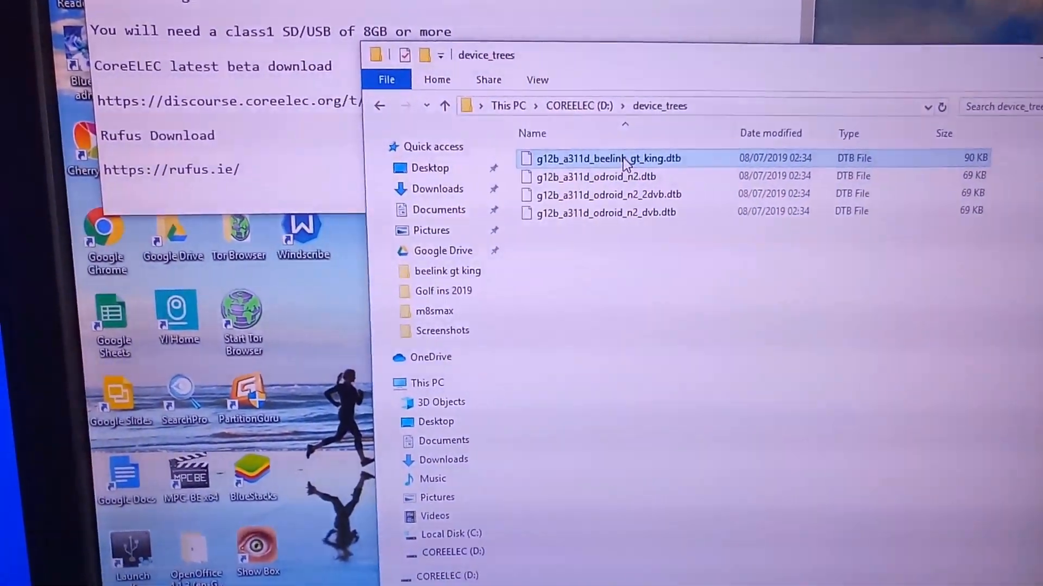
right_click(605, 158)
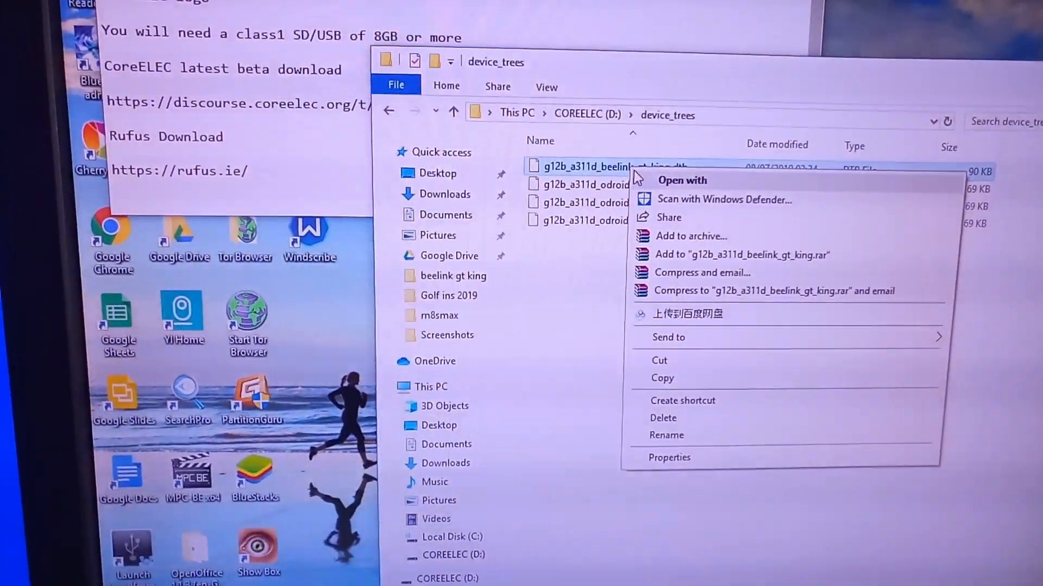
click(661, 378)
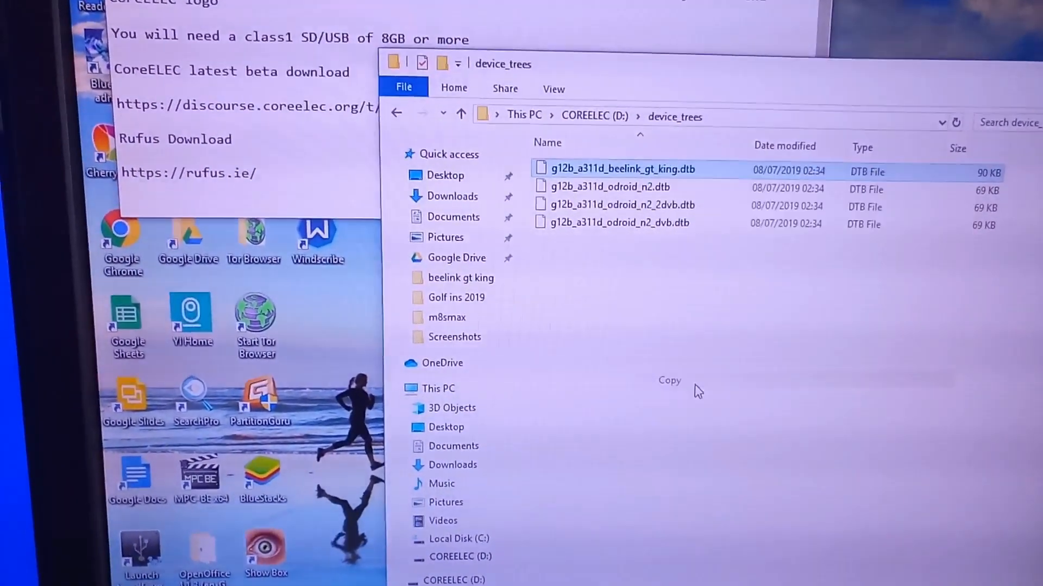
click(460, 115)
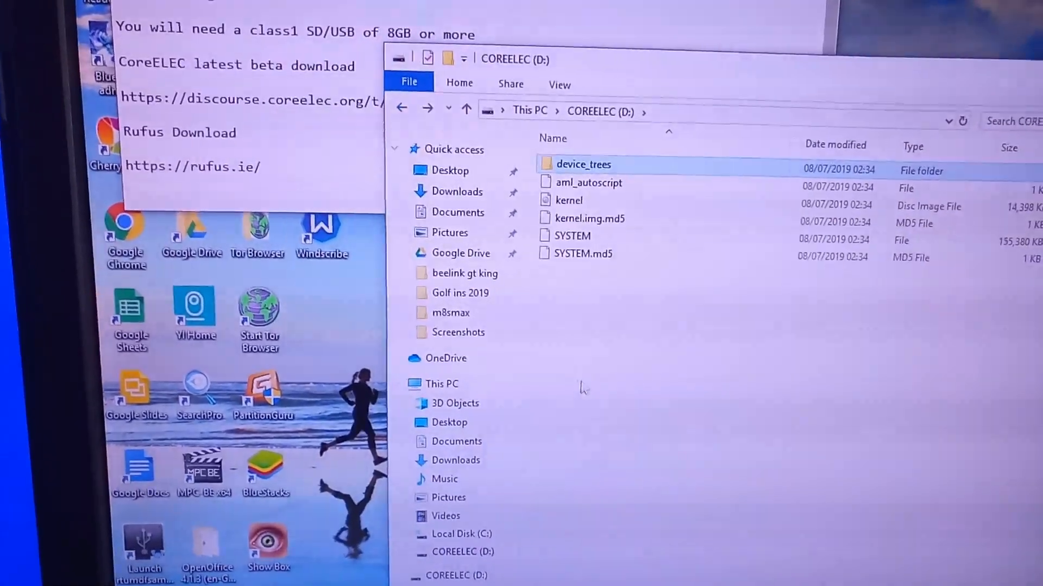
Paste the beelink_gt_king device-tree file into the drive root and begin renaming it.
right_click(584, 385)
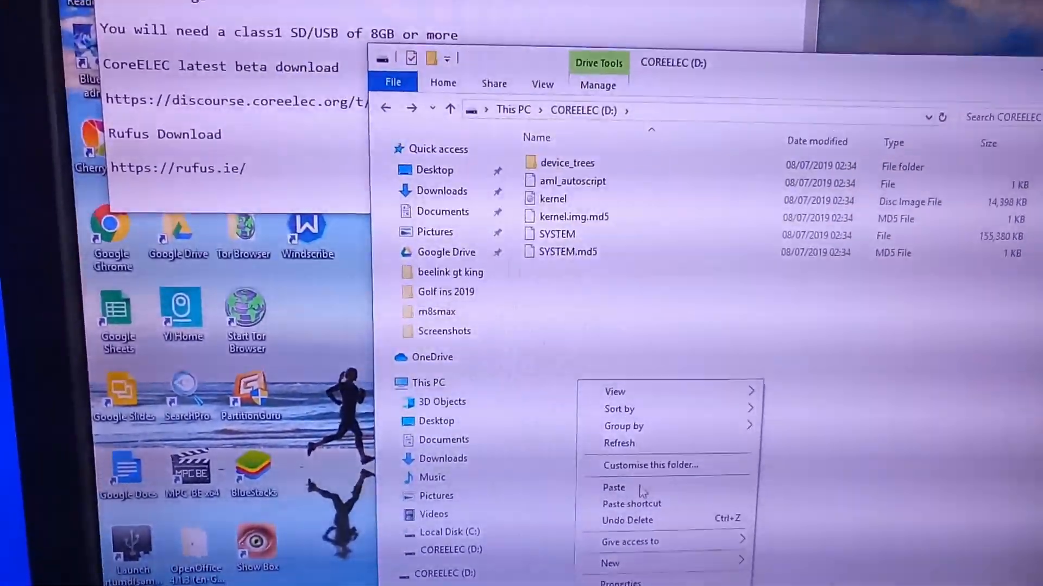
click(613, 487)
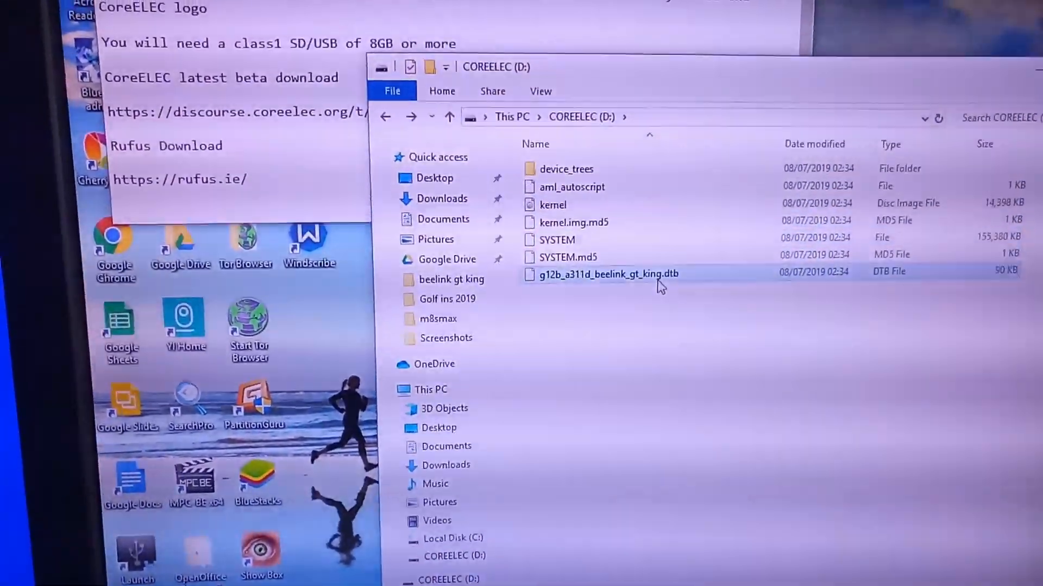
double_click(602, 273)
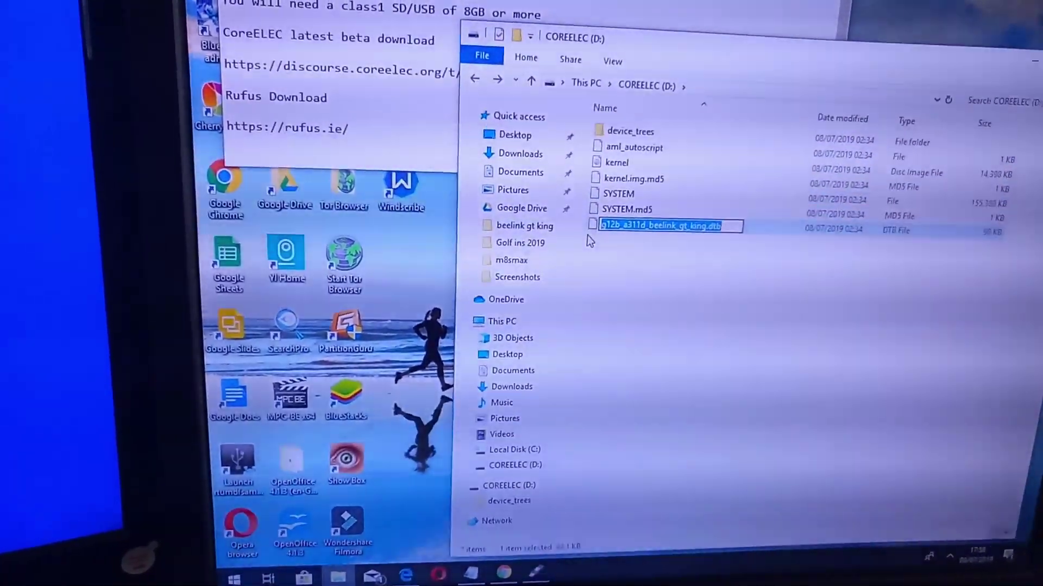
Rename the pasted device-tree file to dtb.img, accepting the extension change.
text(dtb.)
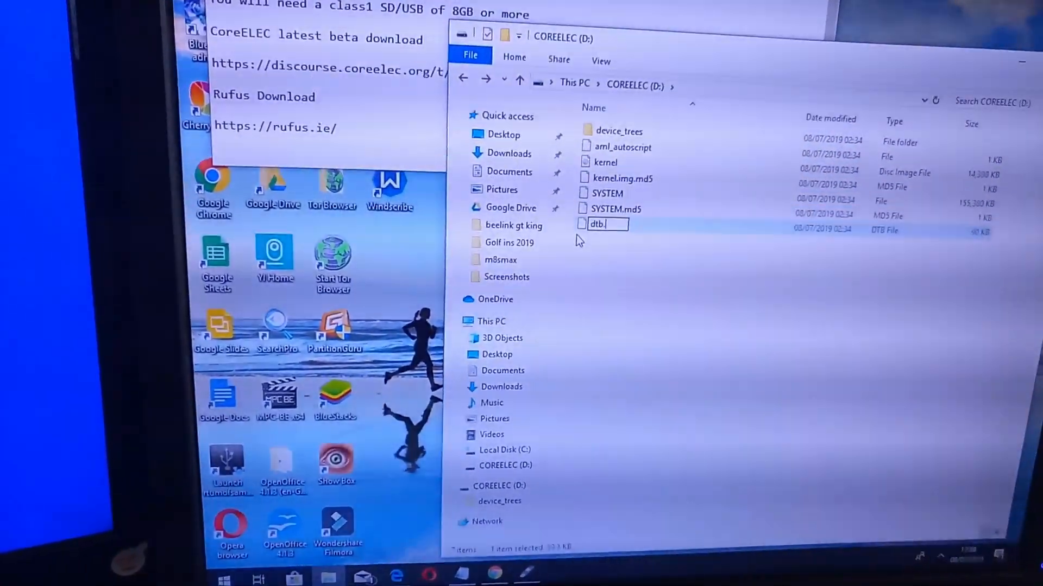
text(img)
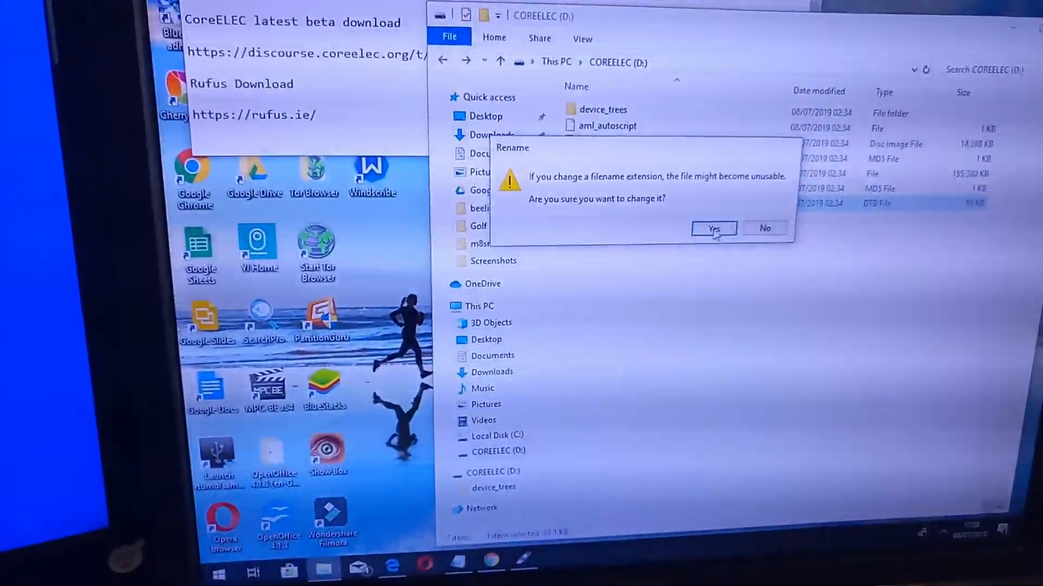
click(713, 228)
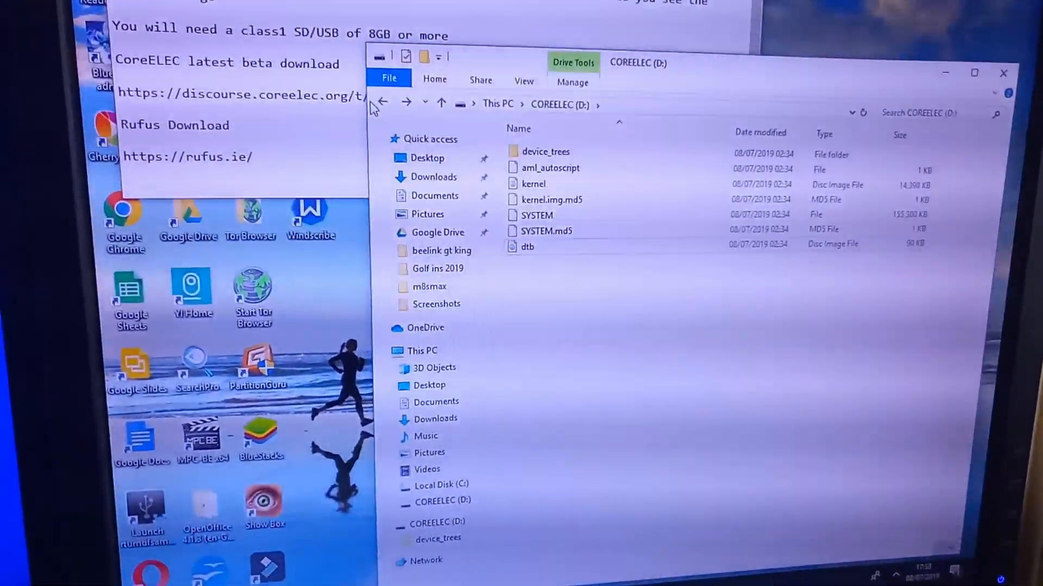
mouse_move(353, 101)
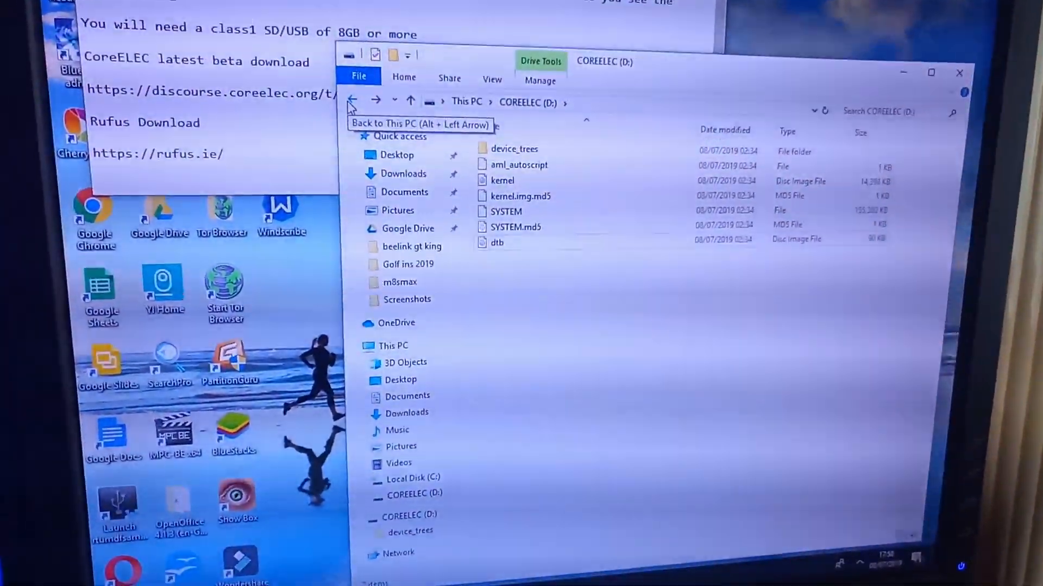